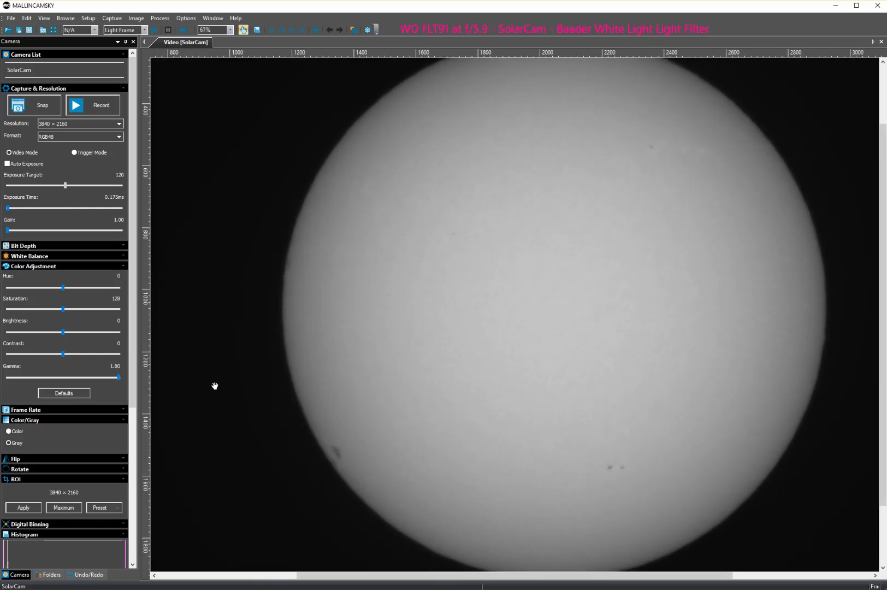
pyautogui.moveTo(61, 358)
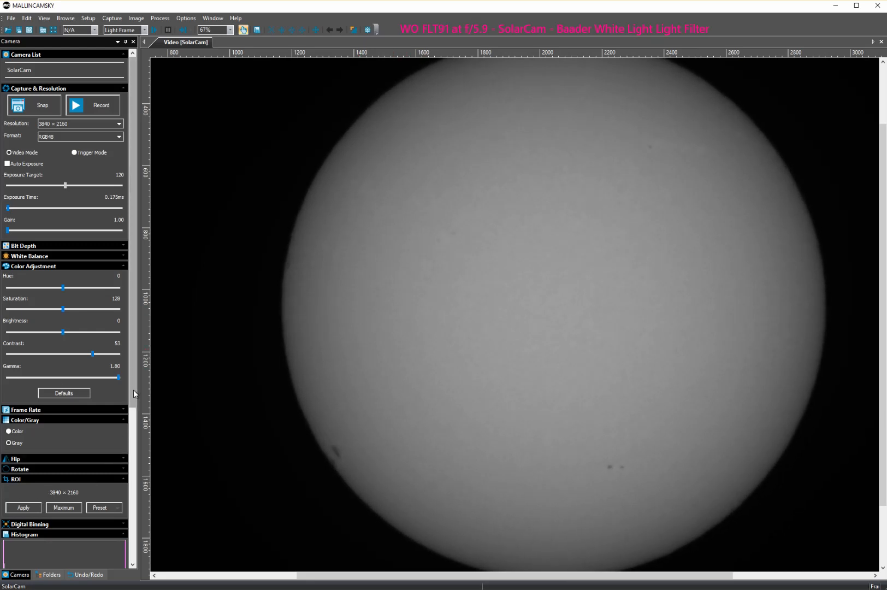
# Step: Expand the Sharpen section of the Camera panel, showing sharpening at 0 (disabled)
pyautogui.scroll(-3)
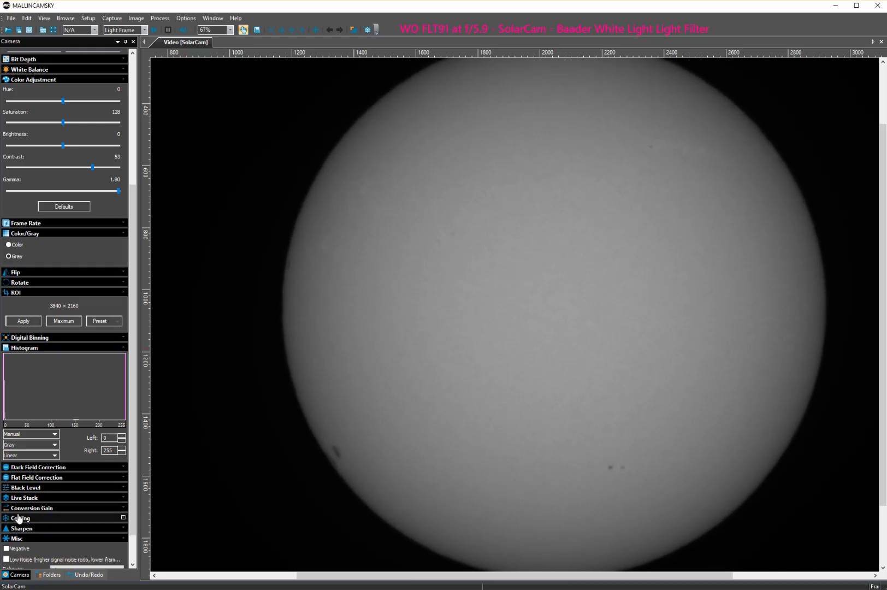
pyautogui.click(21, 518)
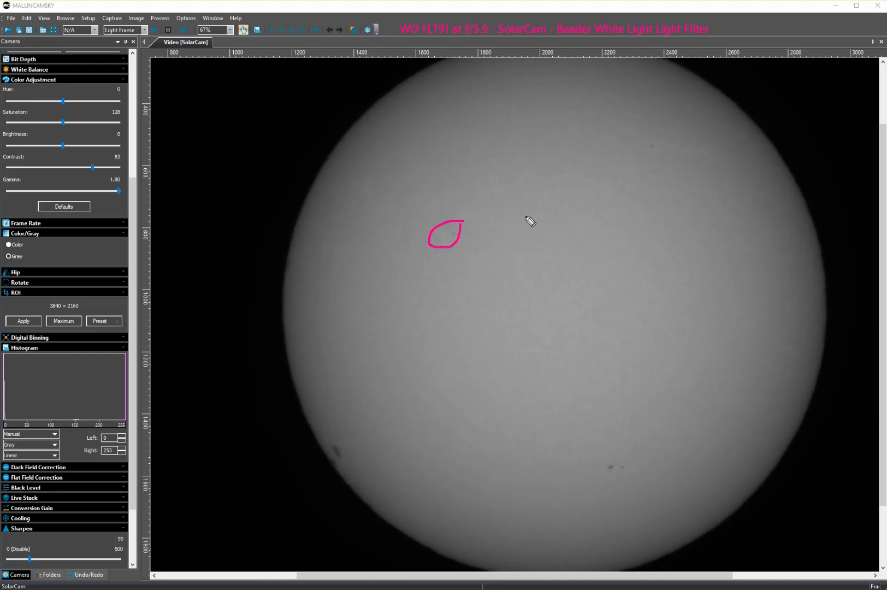
pyautogui.moveTo(653, 164)
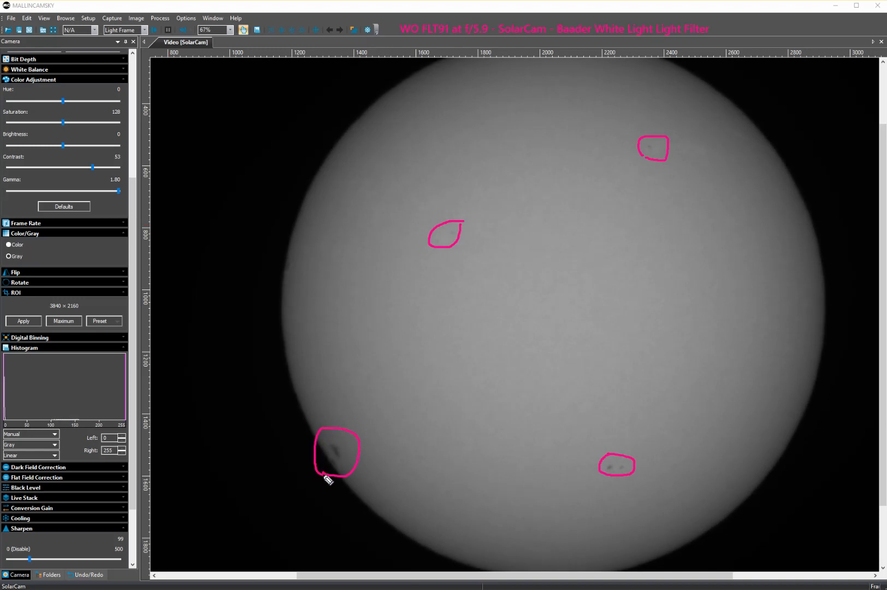
pyautogui.moveTo(561, 365)
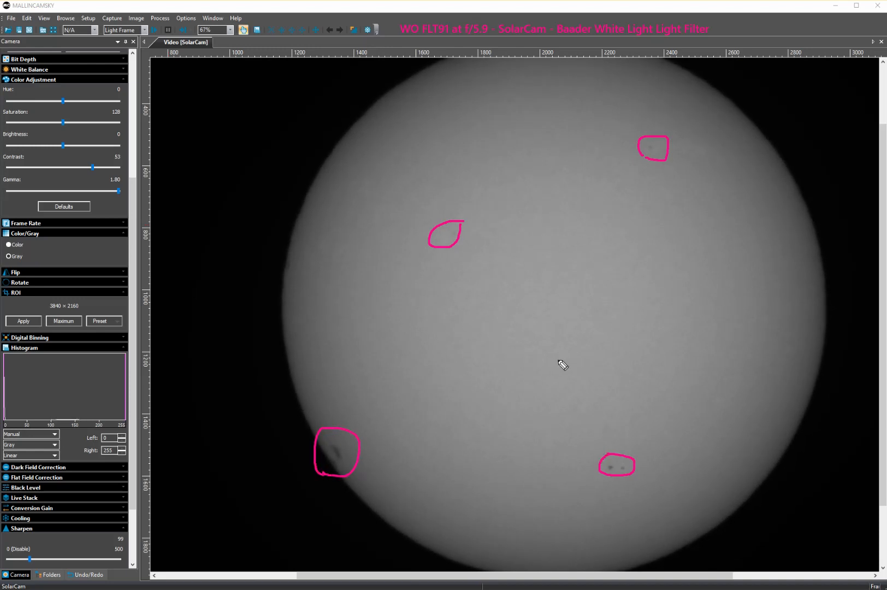